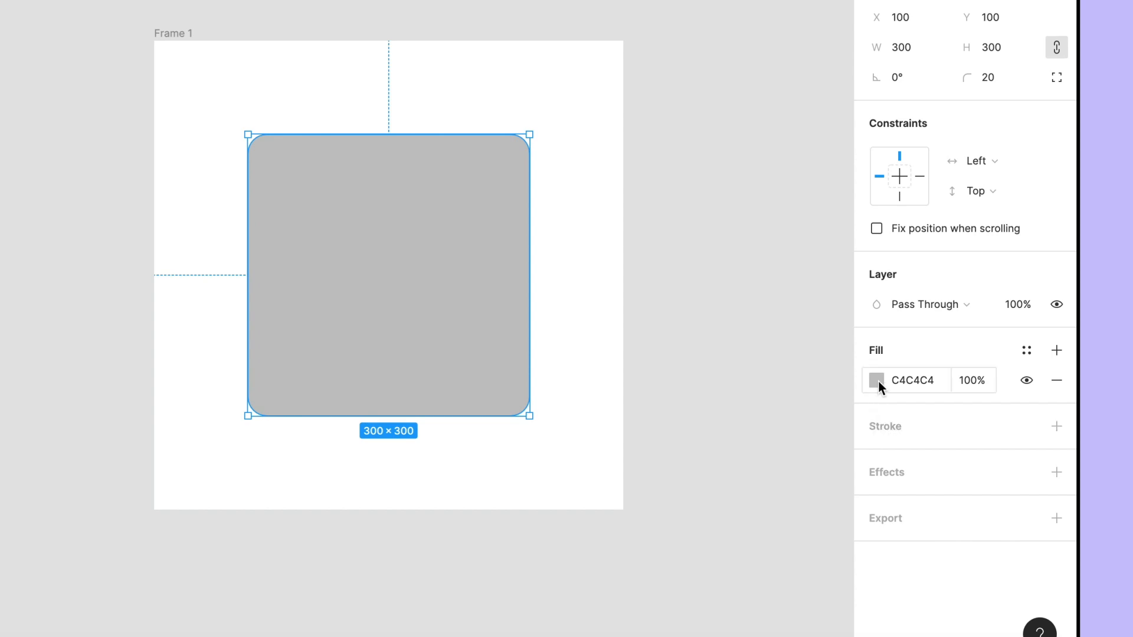
# Step: Switch the rounded square's solid grey fill to a Linear gradient from the colour picker
pyautogui.click(876, 380)
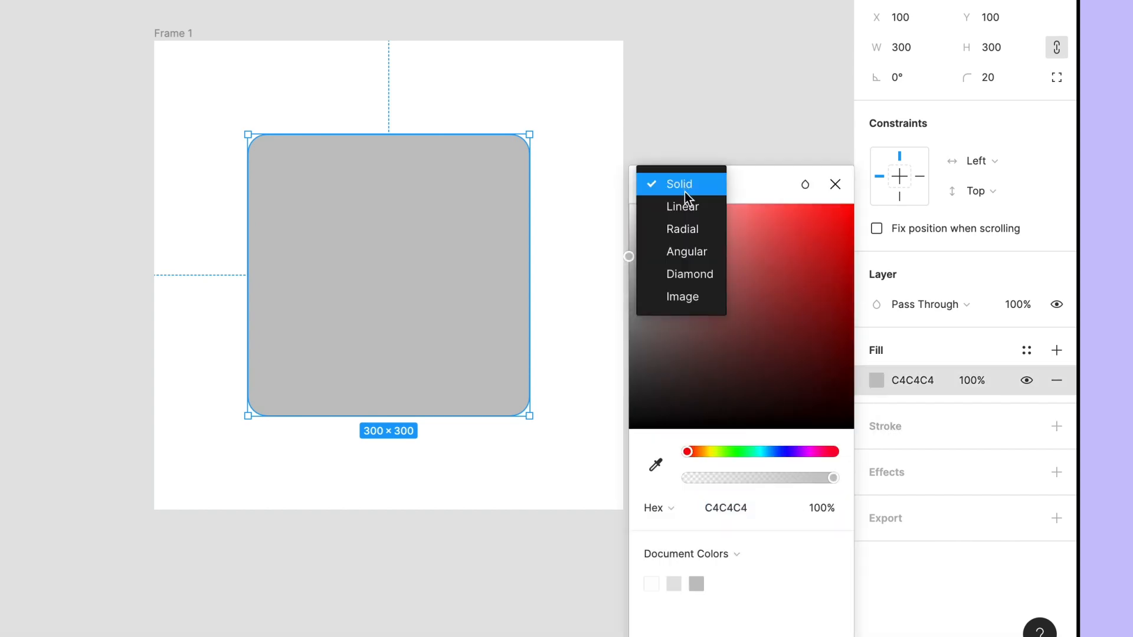
pyautogui.click(681, 206)
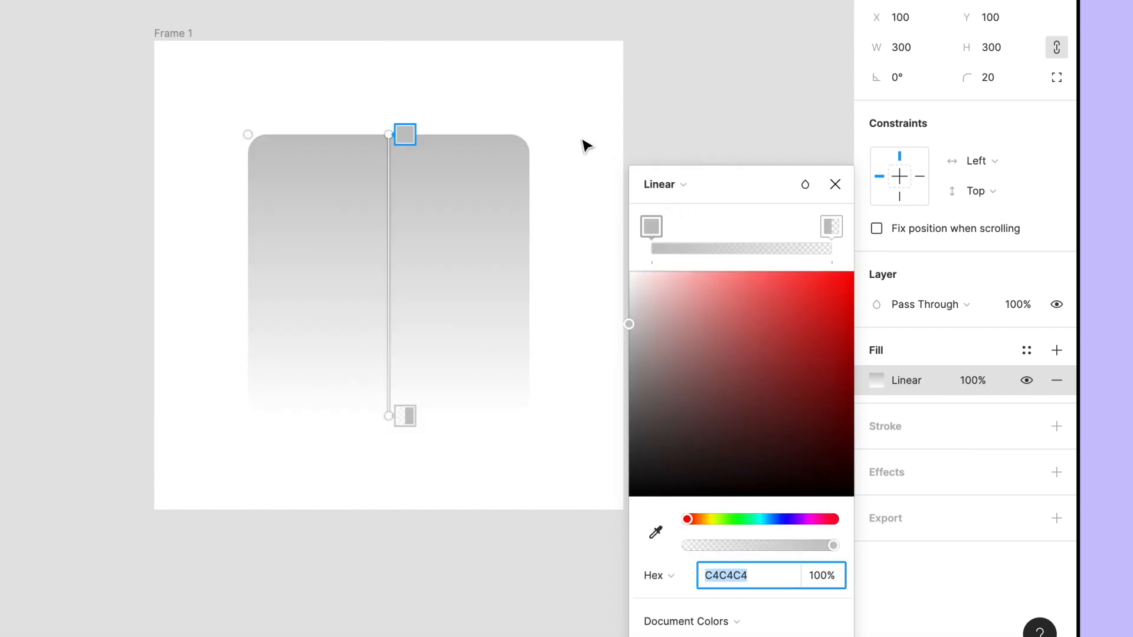
pyautogui.moveTo(585, 385)
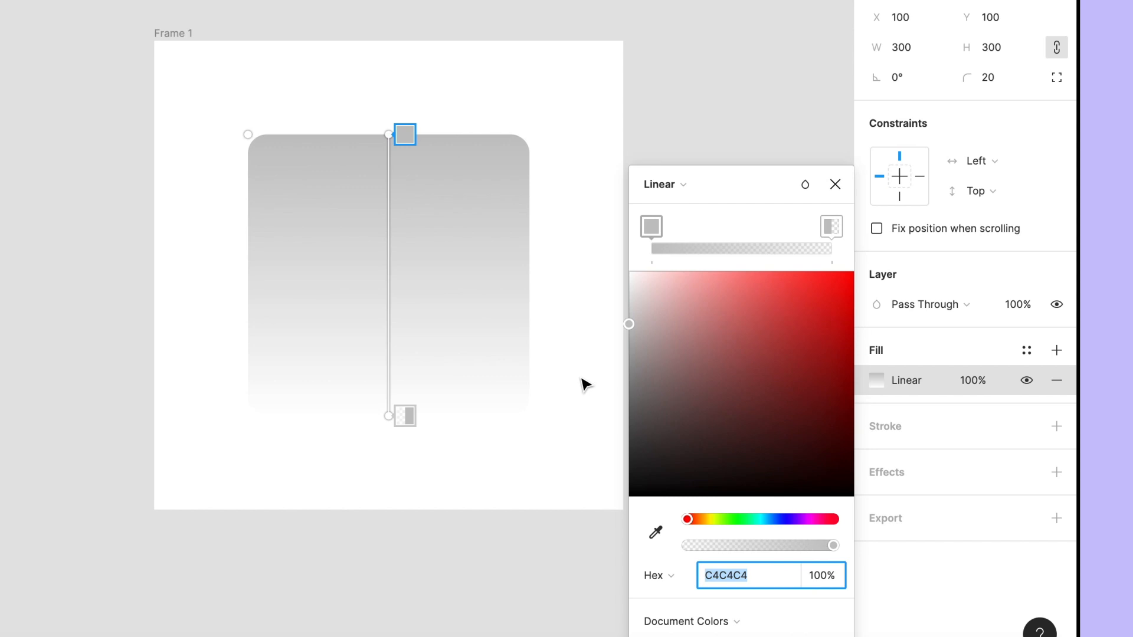
pyautogui.moveTo(571, 141)
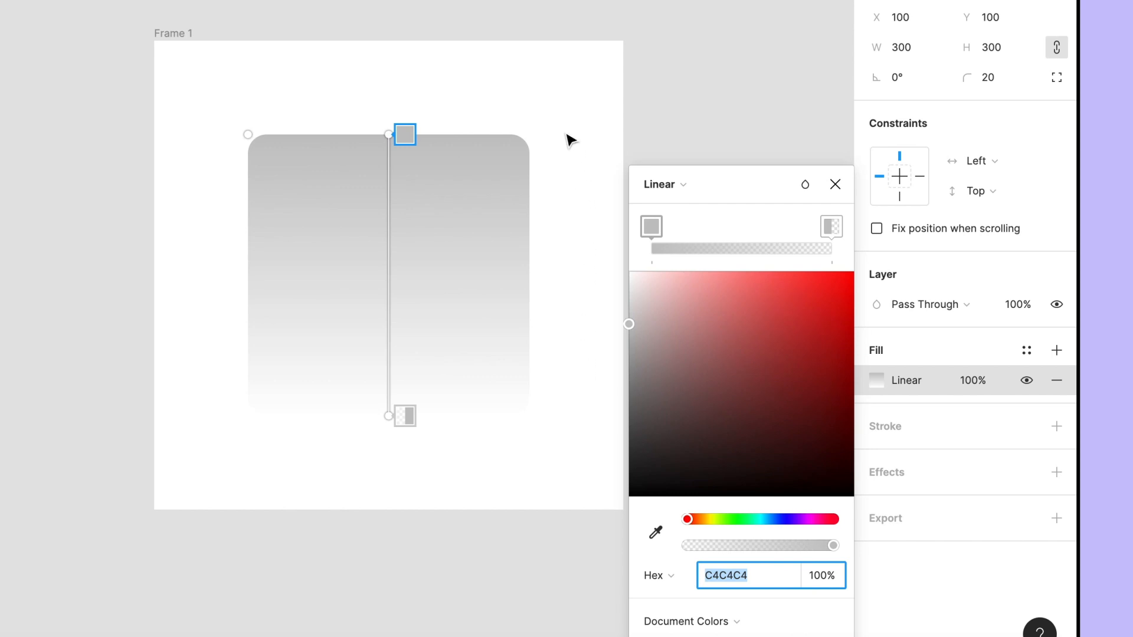
pyautogui.moveTo(611, 205)
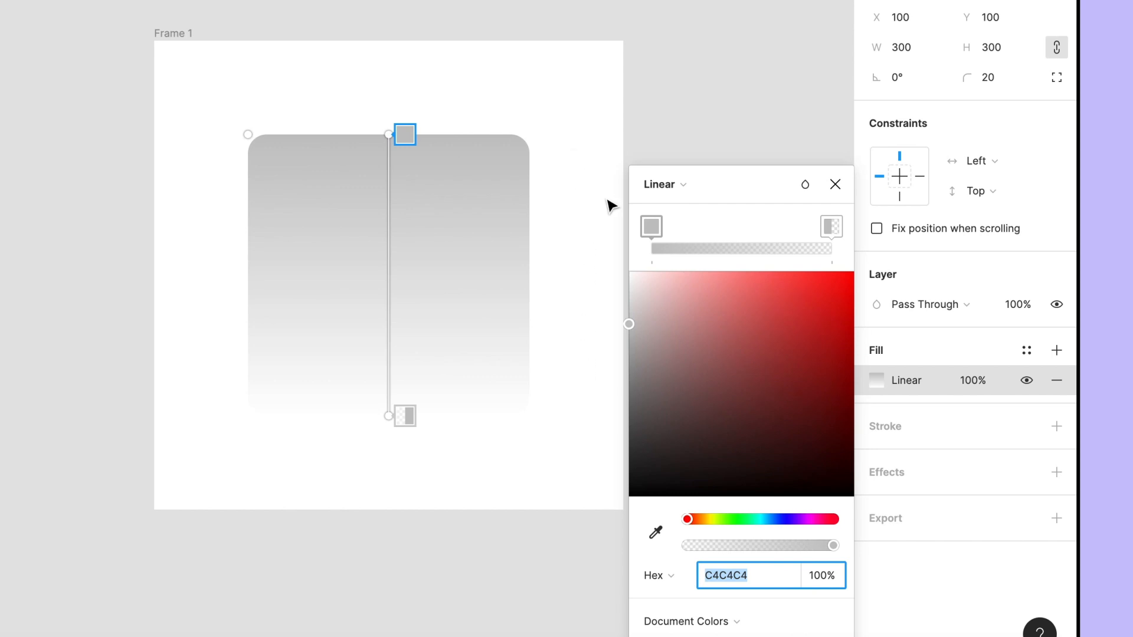
pyautogui.moveTo(656, 231)
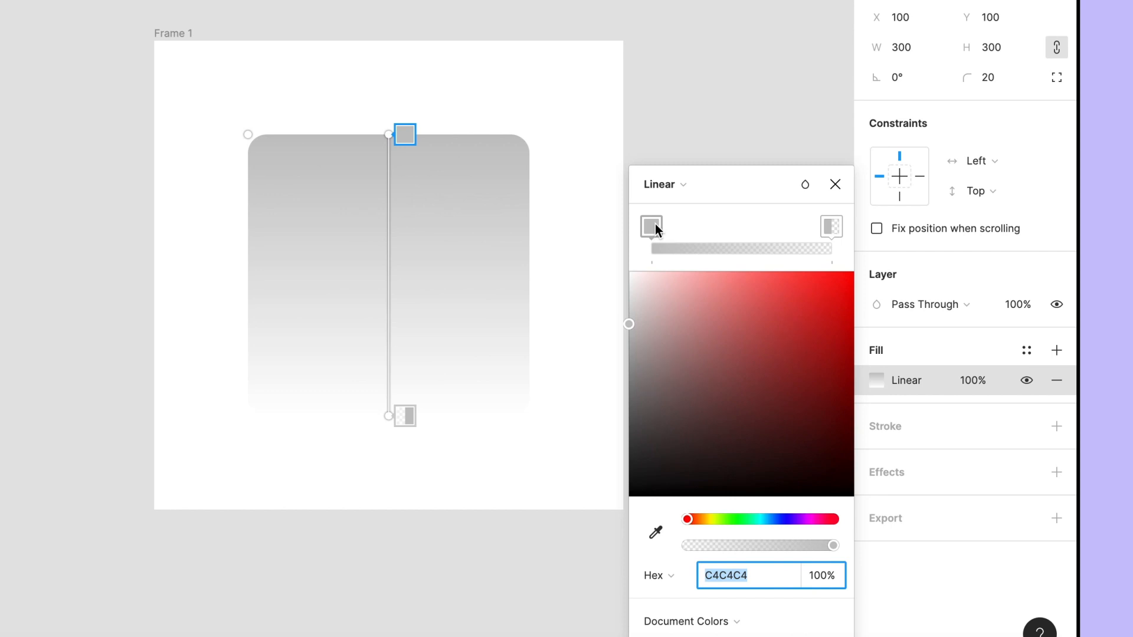
# Step: Set the top stop to red and the bottom stop to FF0000 at 0% opacity
pyautogui.click(738, 311)
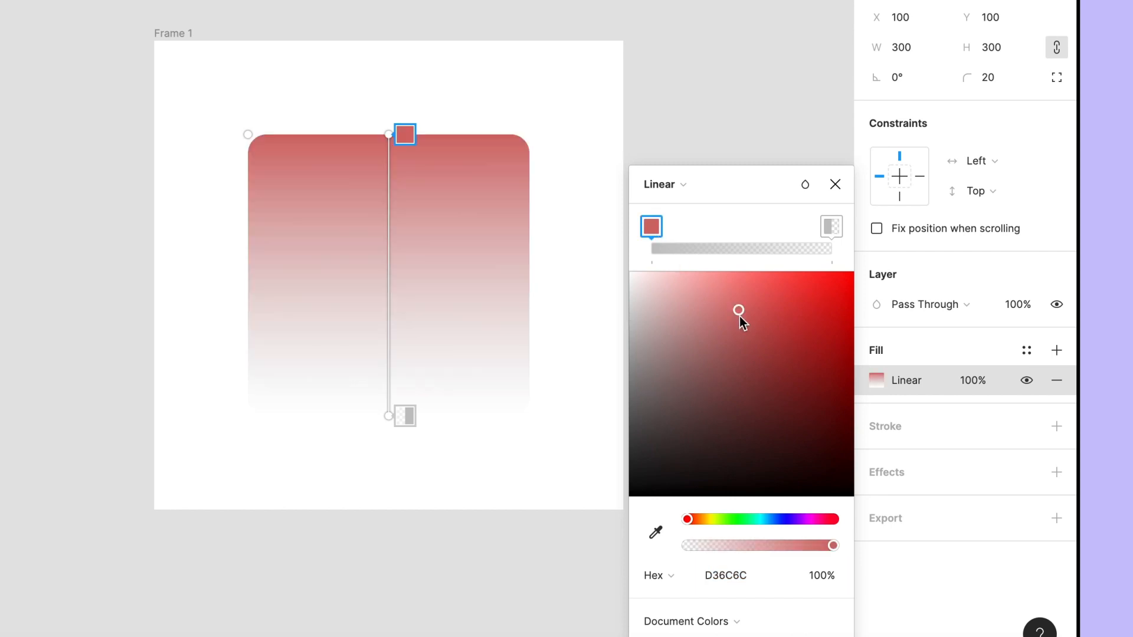
pyautogui.click(851, 273)
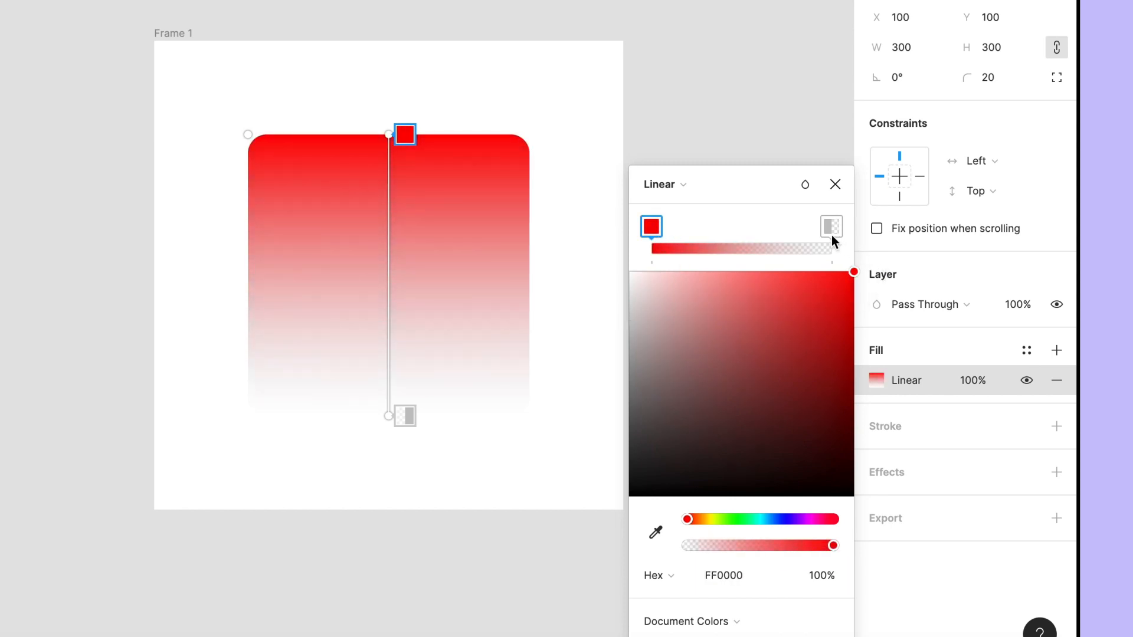
pyautogui.click(829, 227)
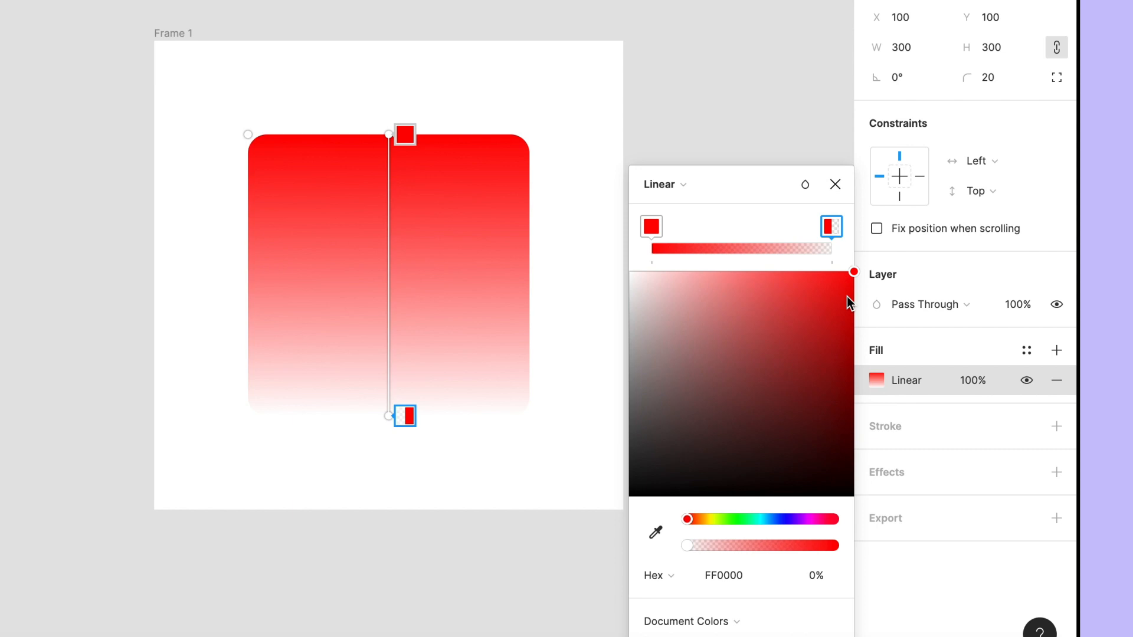
pyautogui.moveTo(690, 550)
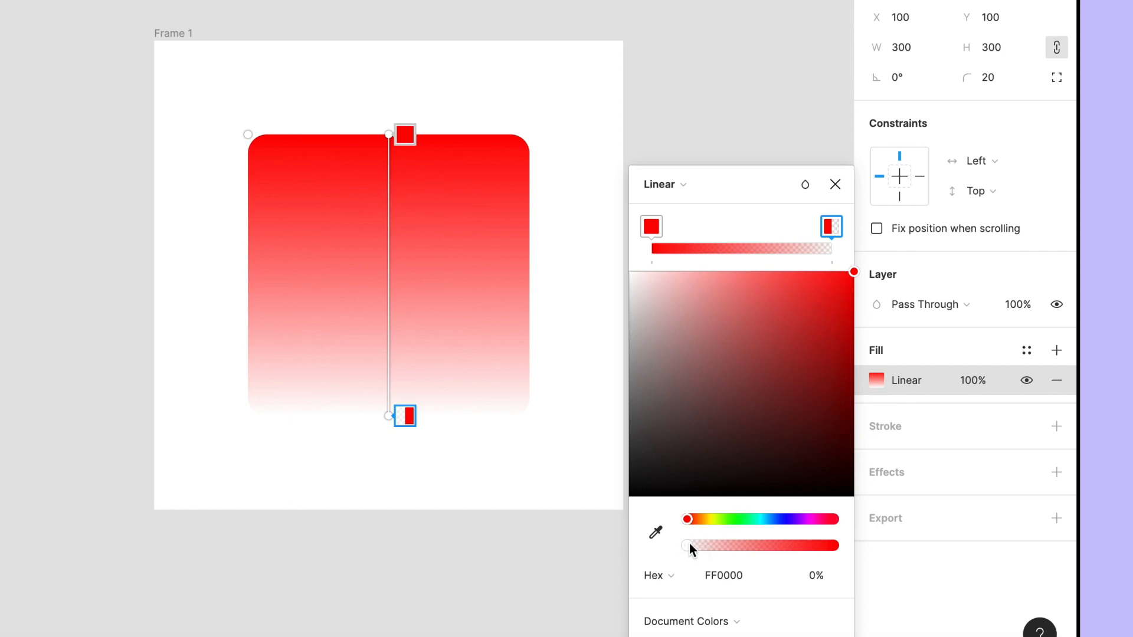
pyautogui.moveTo(685, 545); pyautogui.dragTo(809, 545)
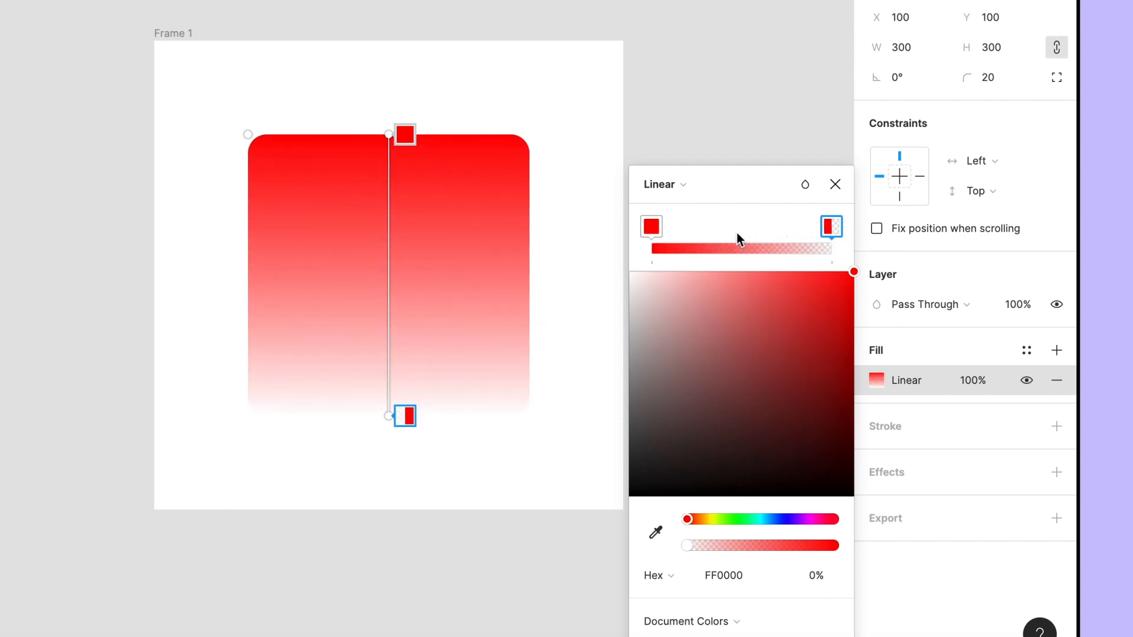
# Step: Add two semi-transparent red mid stops and reposition the top stop on the canvas
pyautogui.click(738, 249)
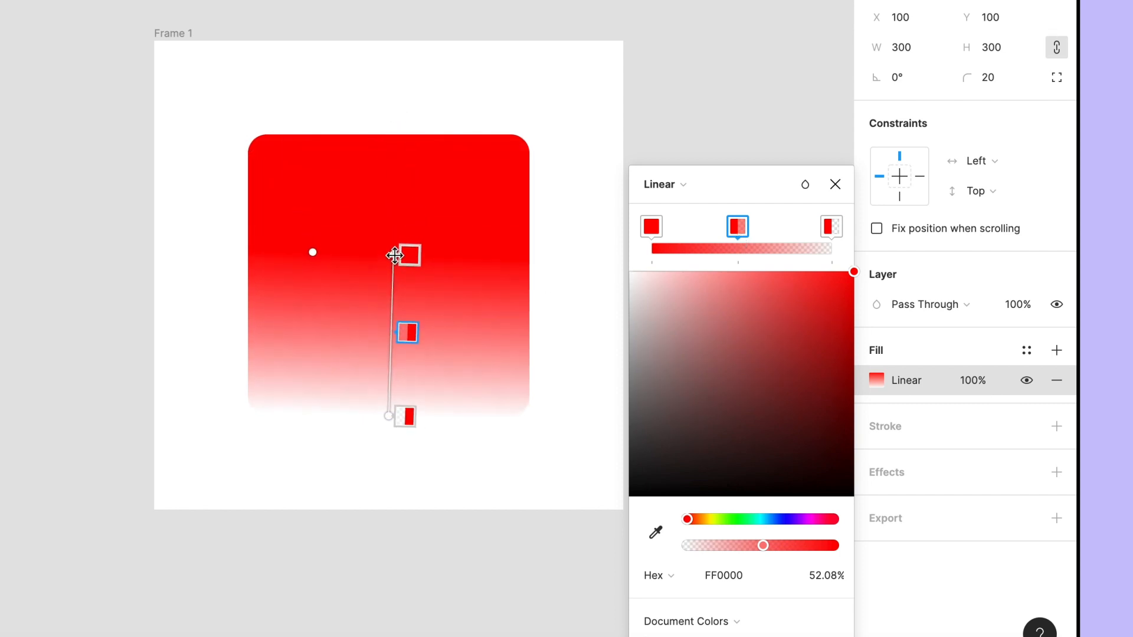
pyautogui.moveTo(396, 255); pyautogui.dragTo(301, 272)
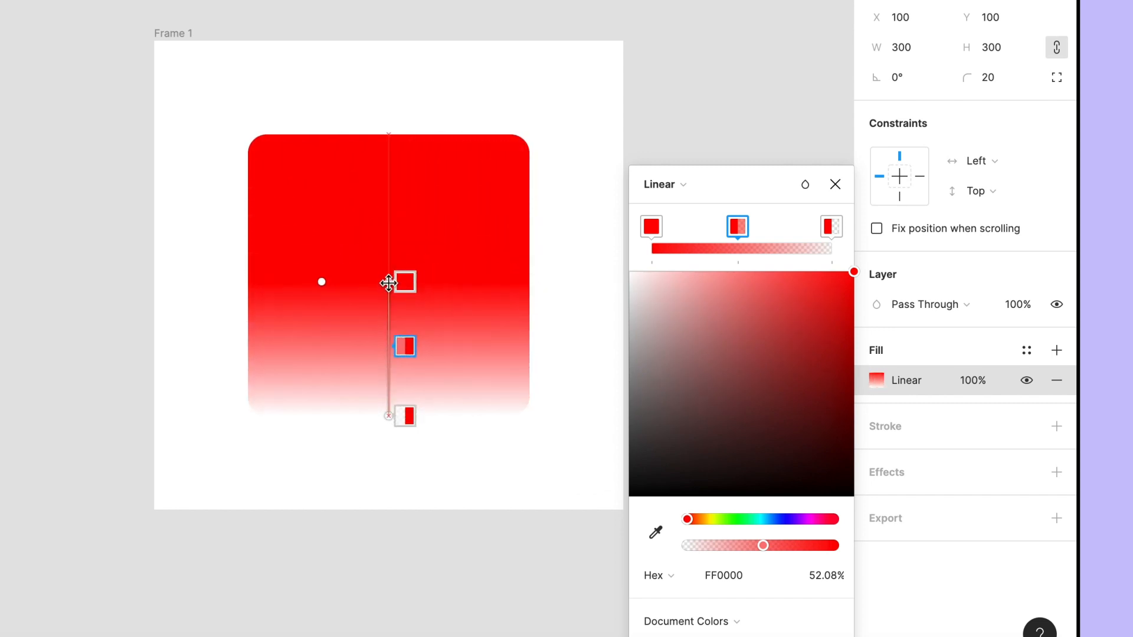
pyautogui.moveTo(405, 282); pyautogui.dragTo(405, 136)
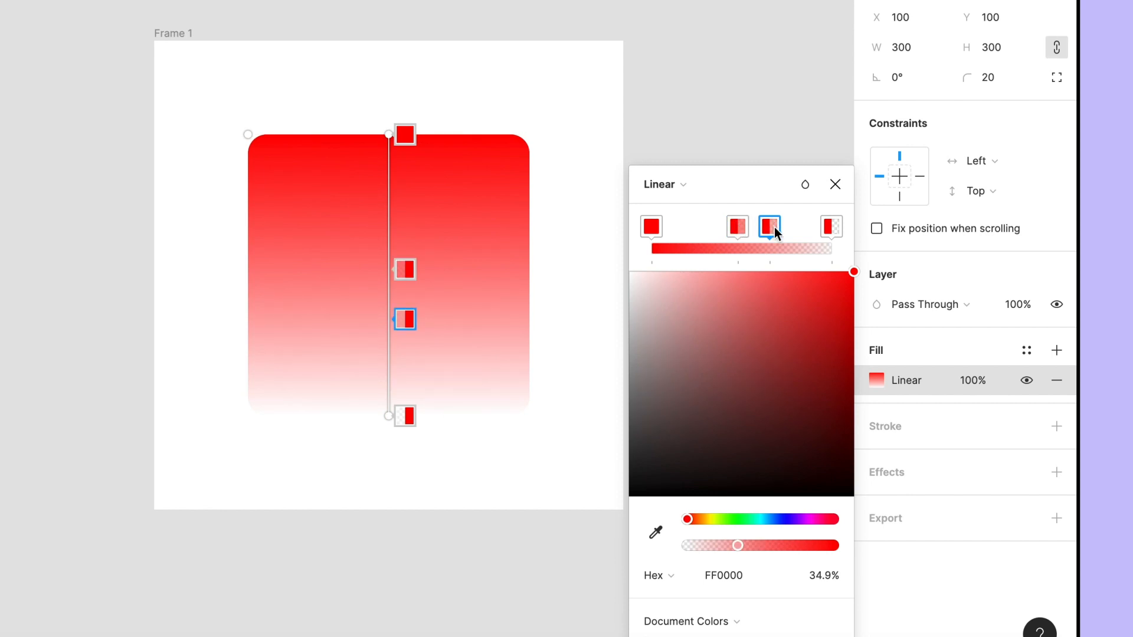
pyautogui.click(662, 184)
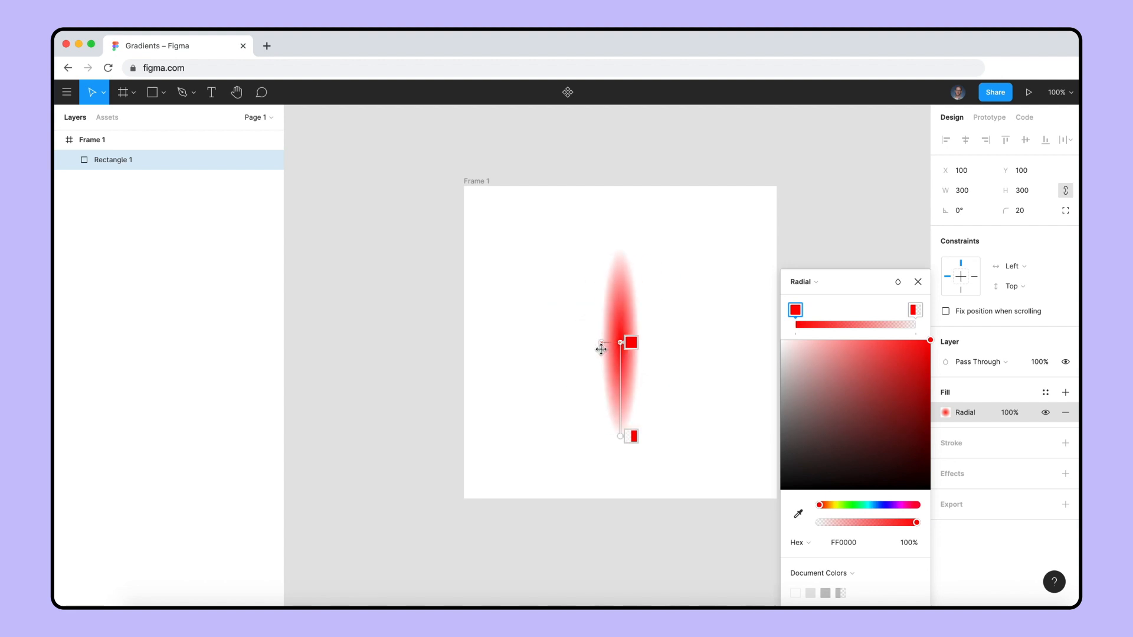
# Step: Widen the radial red gradient's ellipse into a centred circle
pyautogui.moveTo(618, 342); pyautogui.dragTo(526, 342)
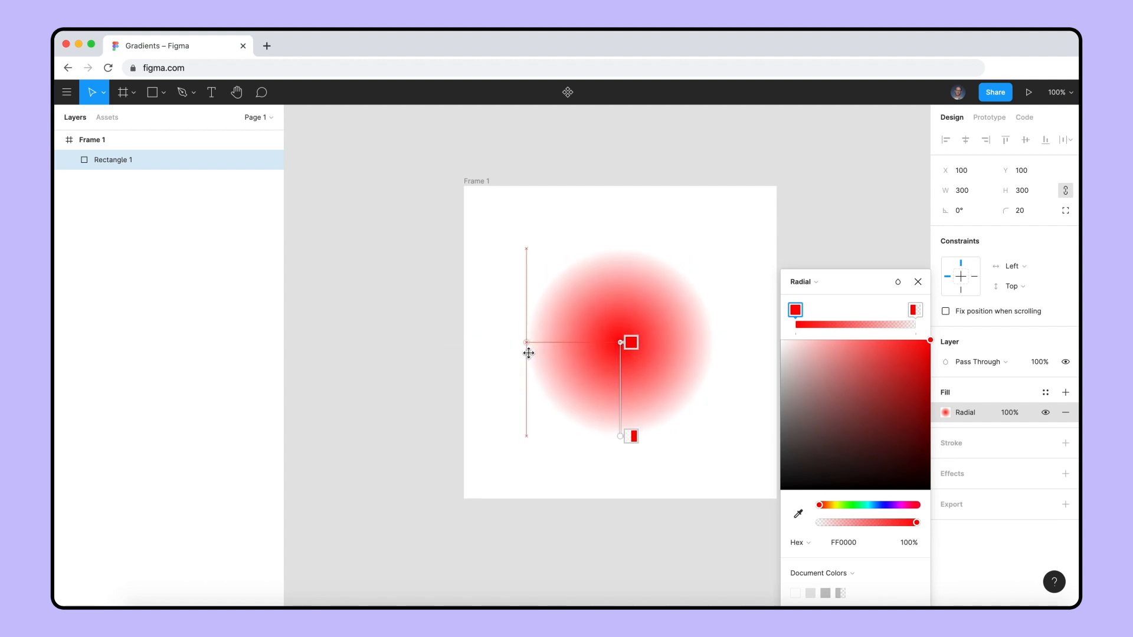
pyautogui.click(803, 282)
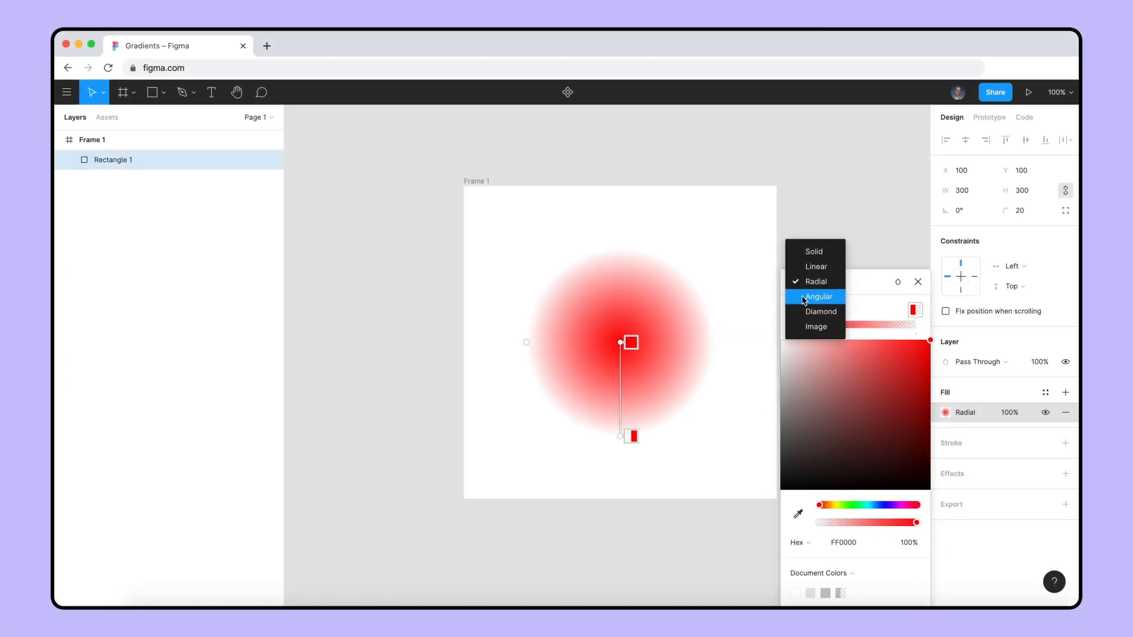
# Step: Try the Angular gradient type, then settle on Diamond
pyautogui.click(815, 297)
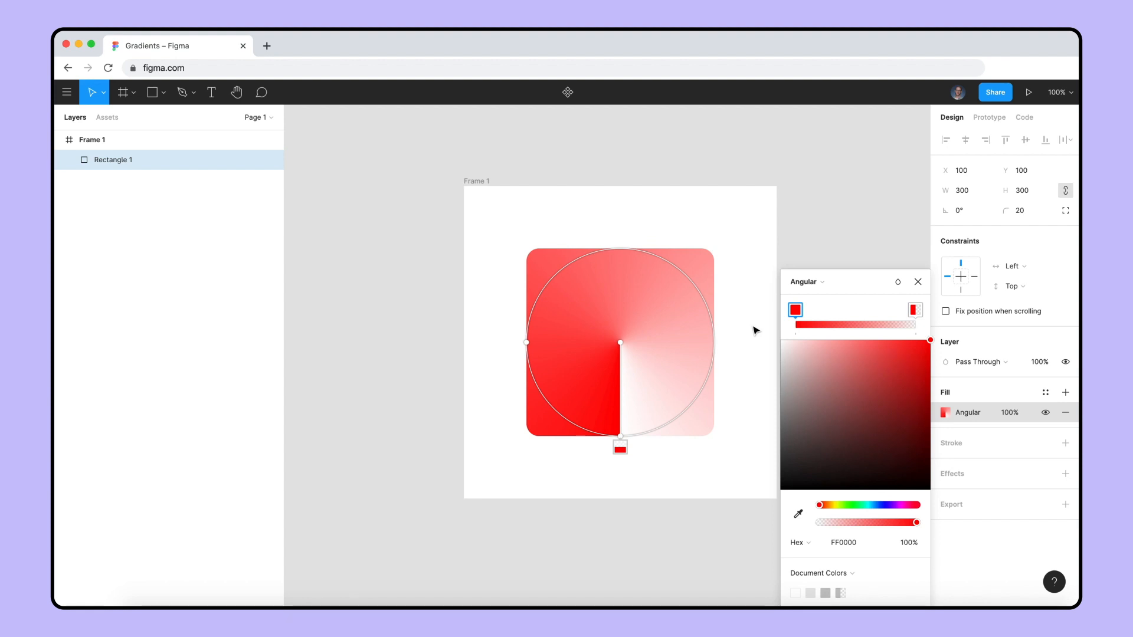
pyautogui.click(809, 282)
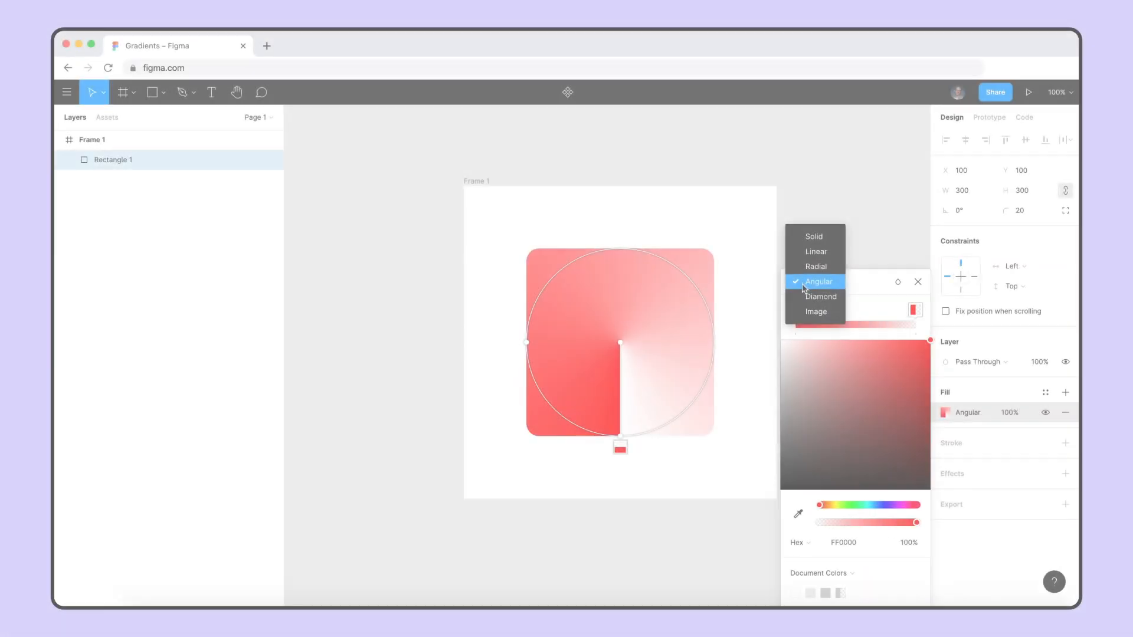
pyautogui.click(822, 297)
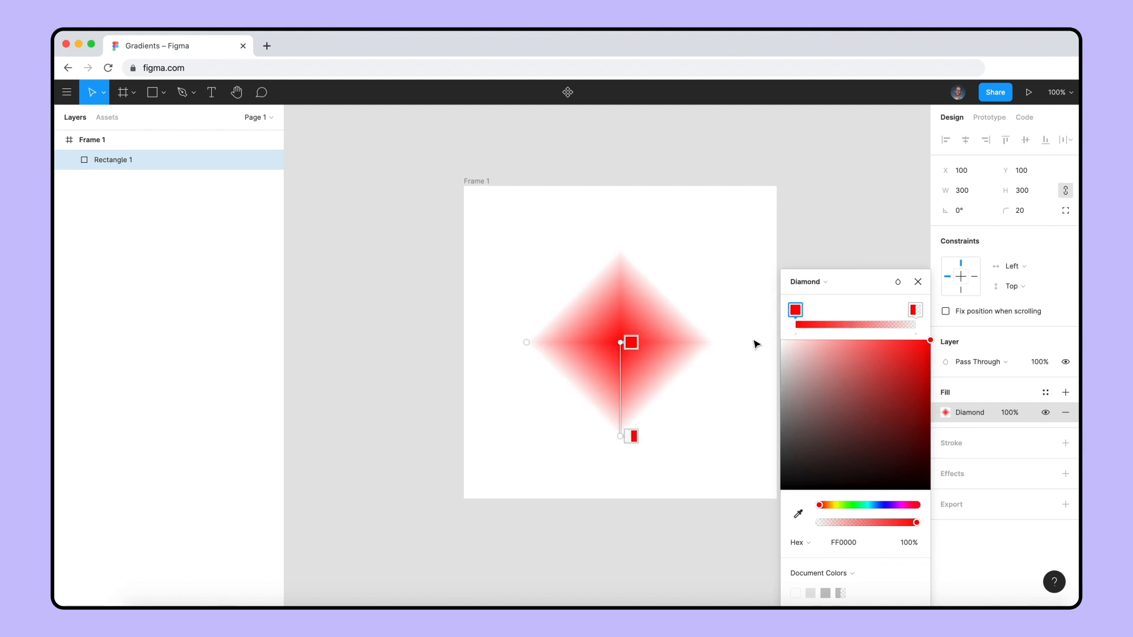
pyautogui.moveTo(754, 347)
pyautogui.write('R')
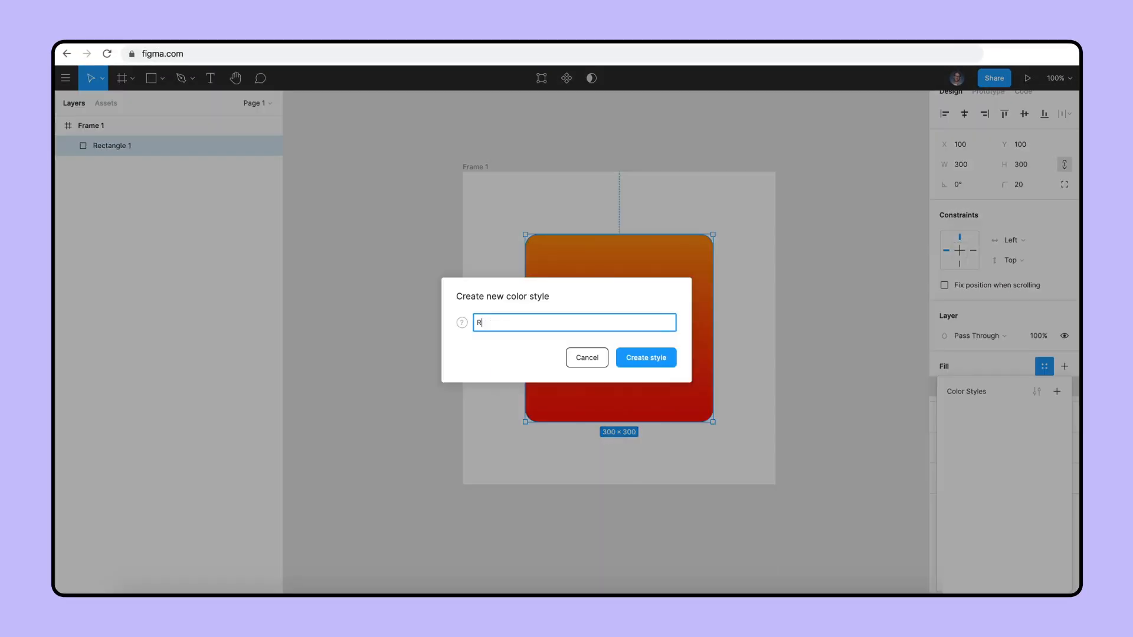
# Step: Name the new colour style 'Red To Ora...' for the red-to-orange blend
pyautogui.write('ed To Ora')
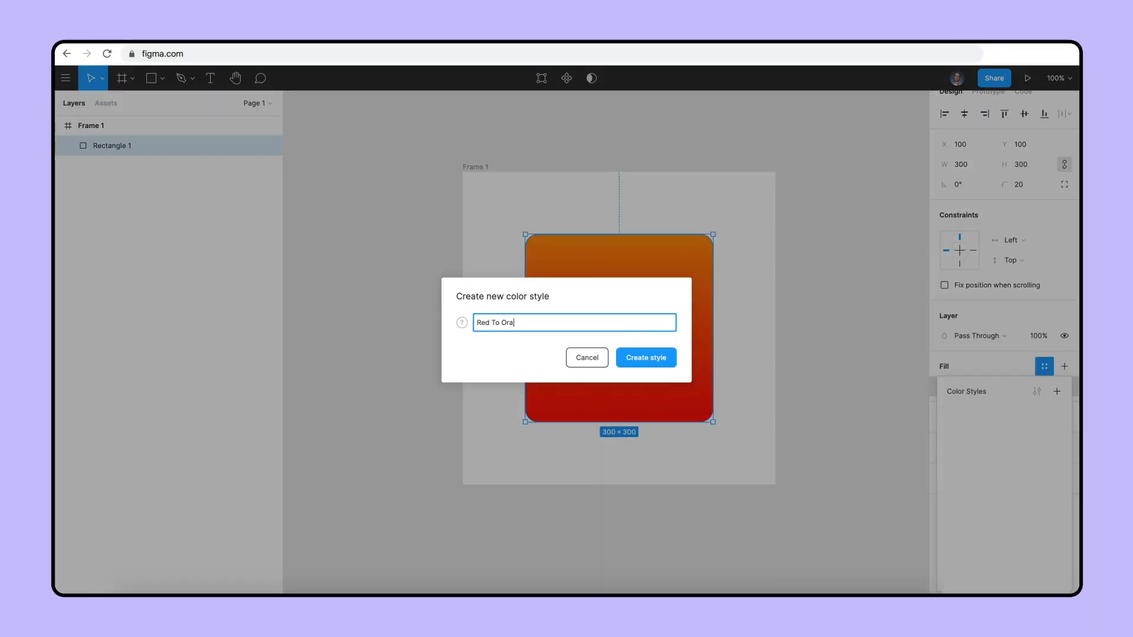